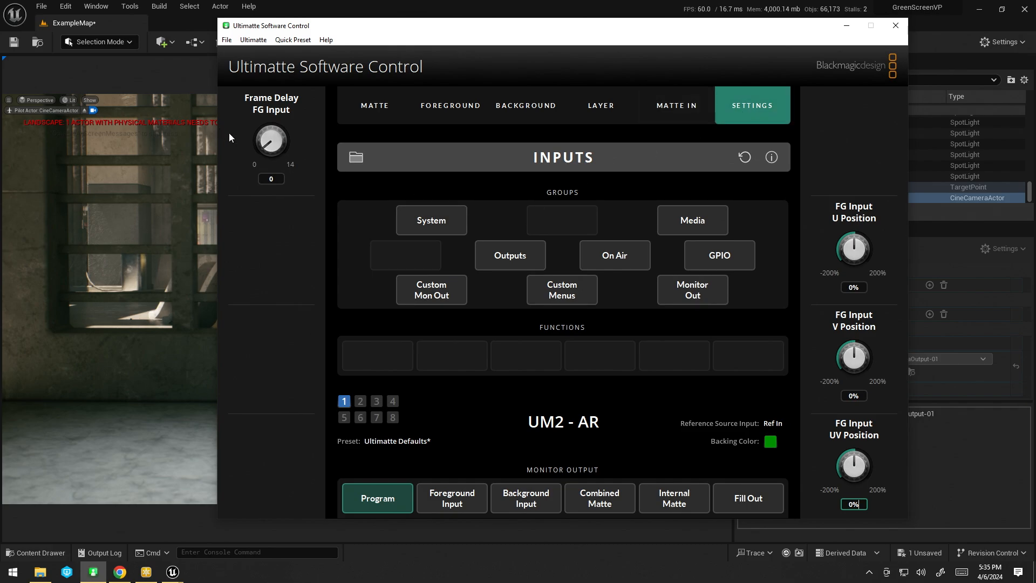
mouse_move(579, 140)
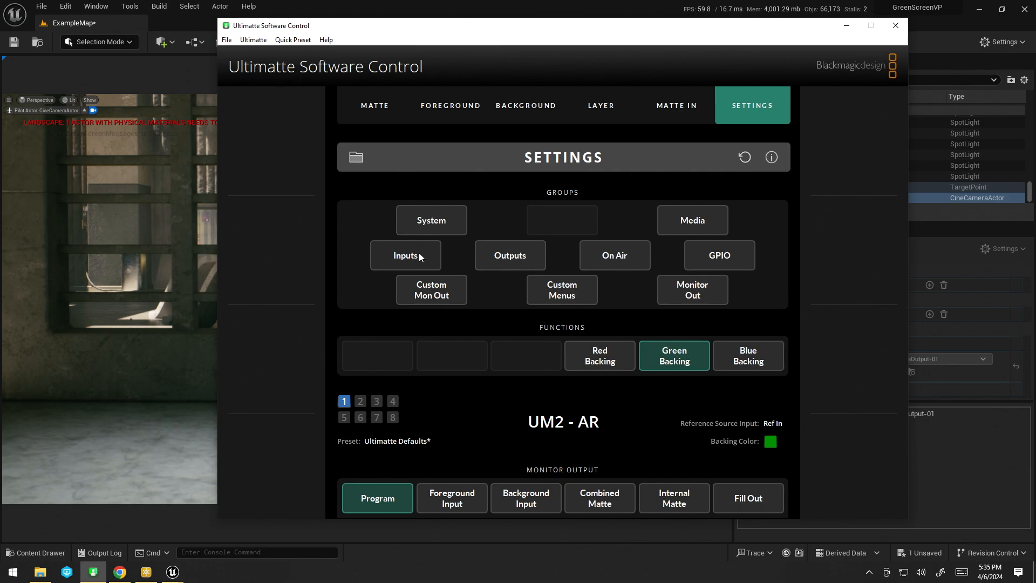
Step: Set the Frame Delay FG Input to 0 in the Inputs settings group
click(405, 256)
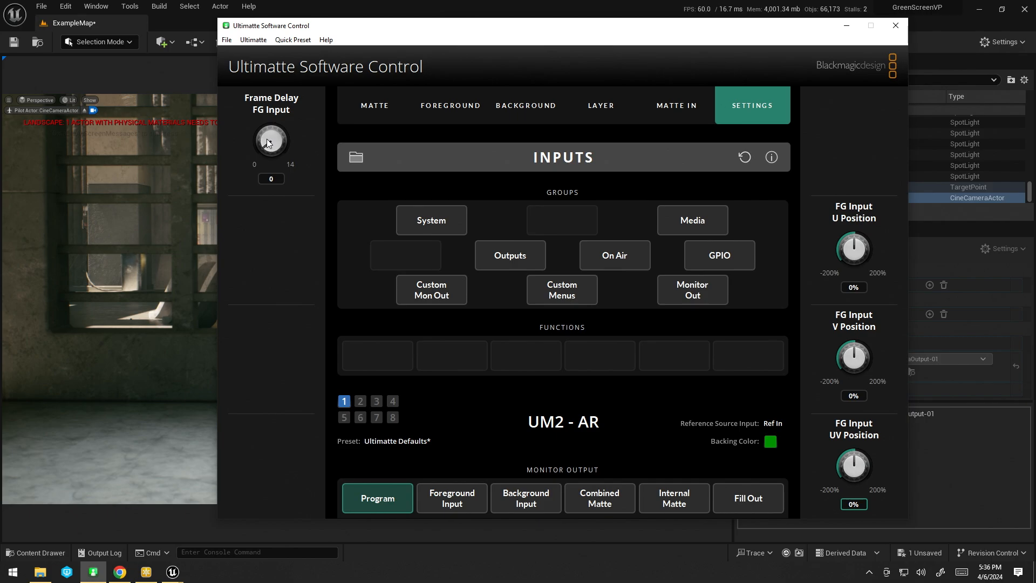
drag(270, 139, 277, 129)
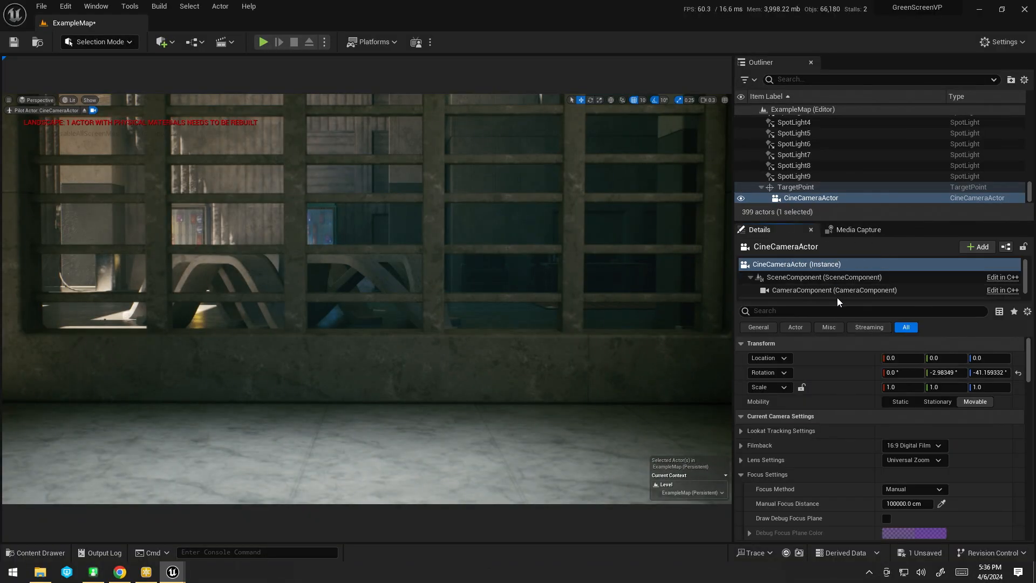
mouse_move(812, 292)
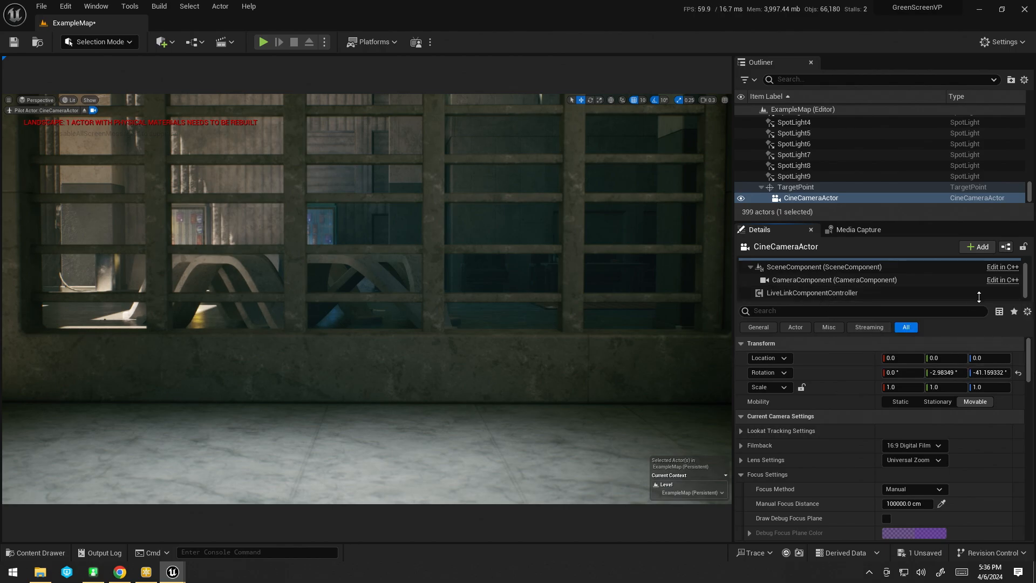
Step: Add a Lens component with lens file LF_UE150 and Filmback Override set to Lens File
click(977, 246)
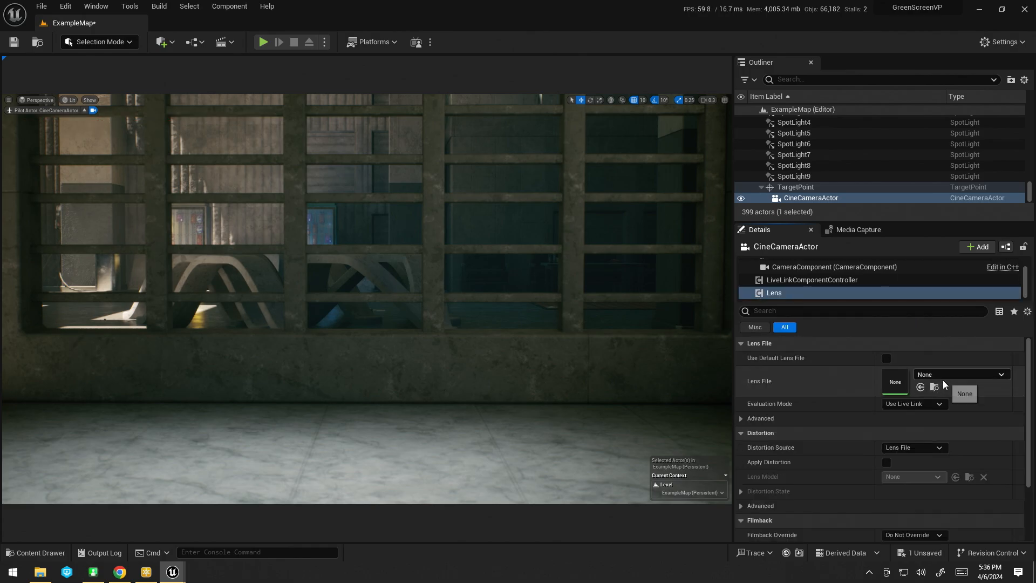
click(961, 374)
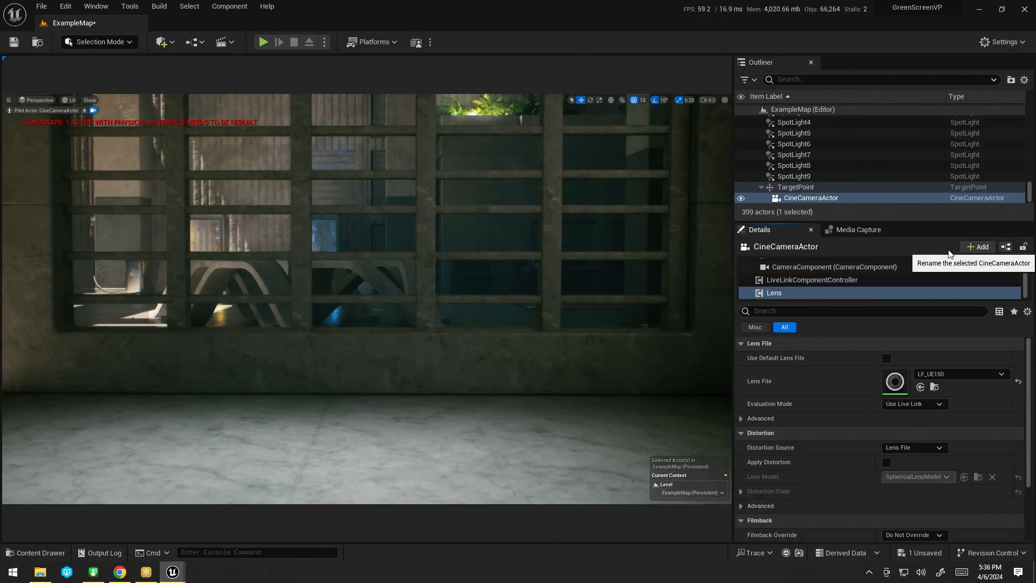
scroll(down, 3)
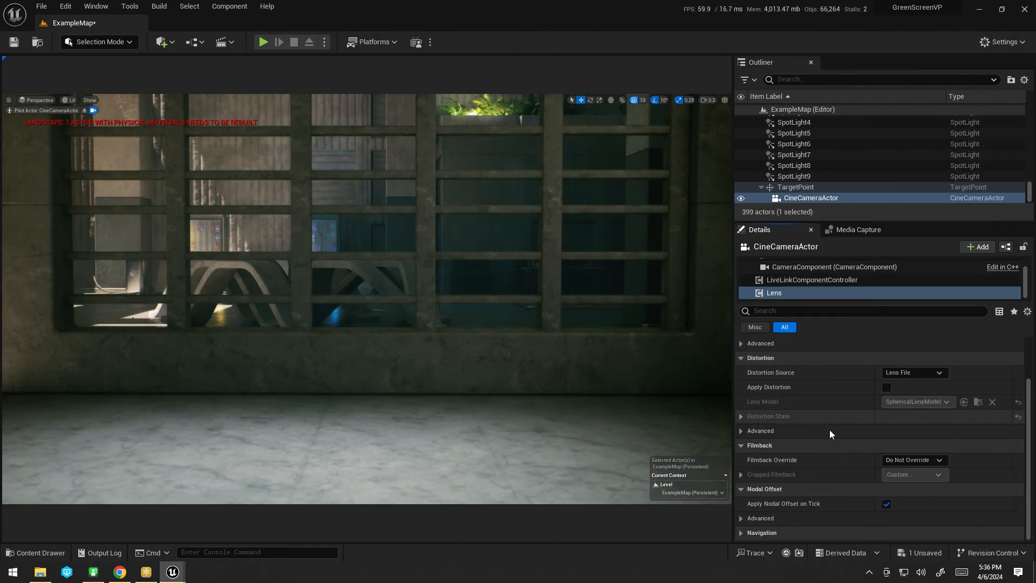
click(913, 459)
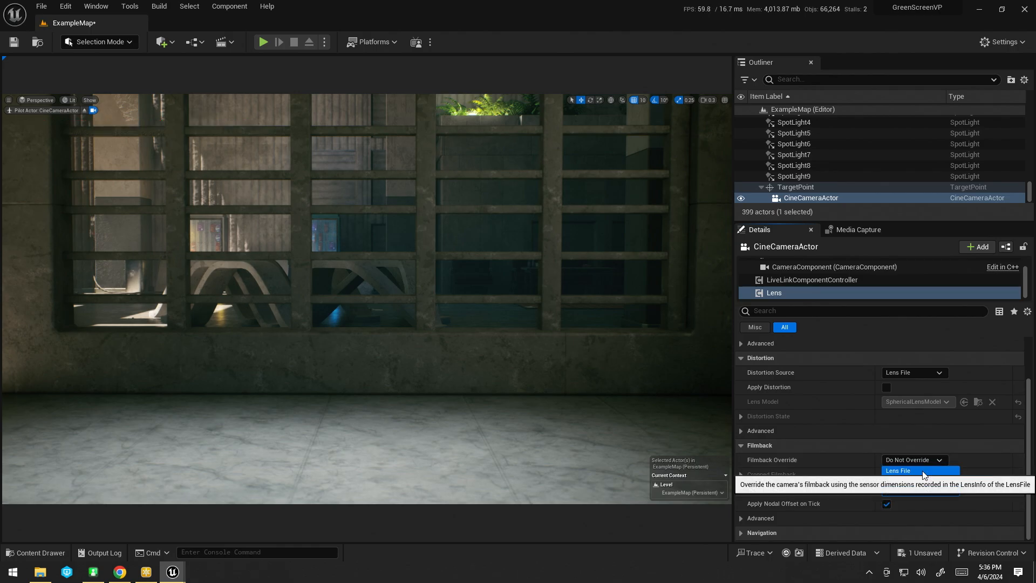
click(918, 470)
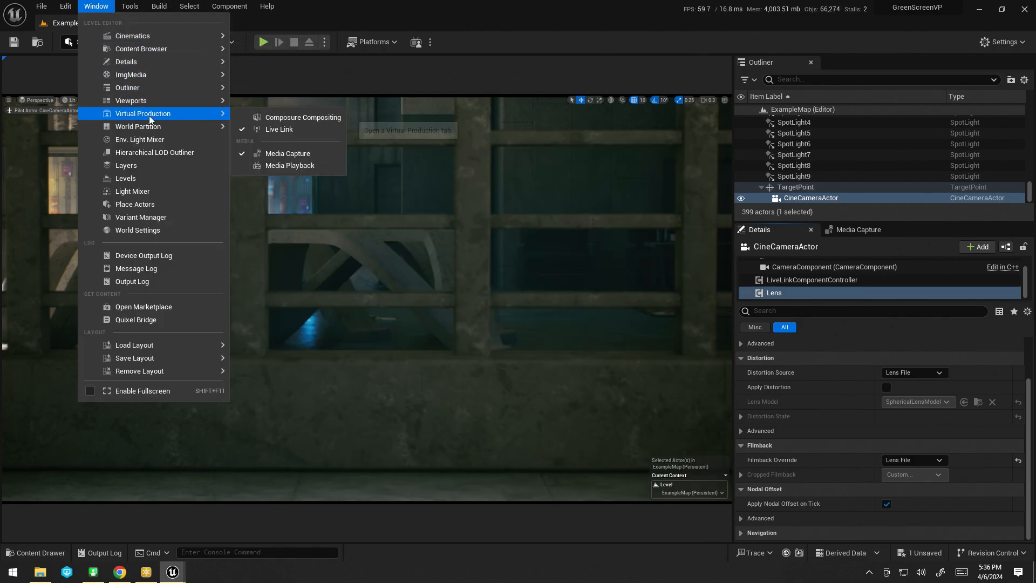
Step: Show the FreeD source's encoder settings in Live Link, then the AW-UE150 web page
click(279, 129)
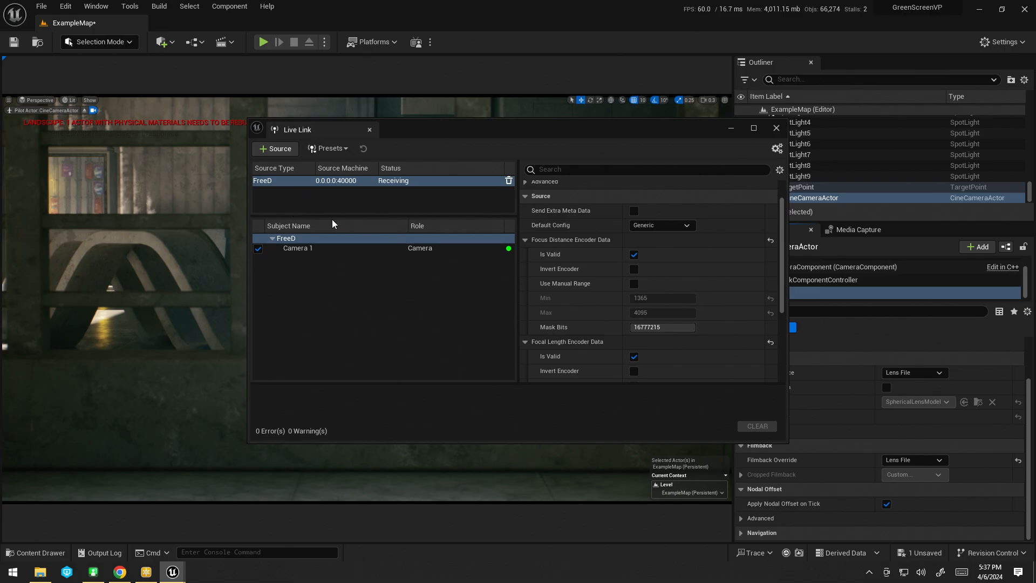
mouse_move(637, 305)
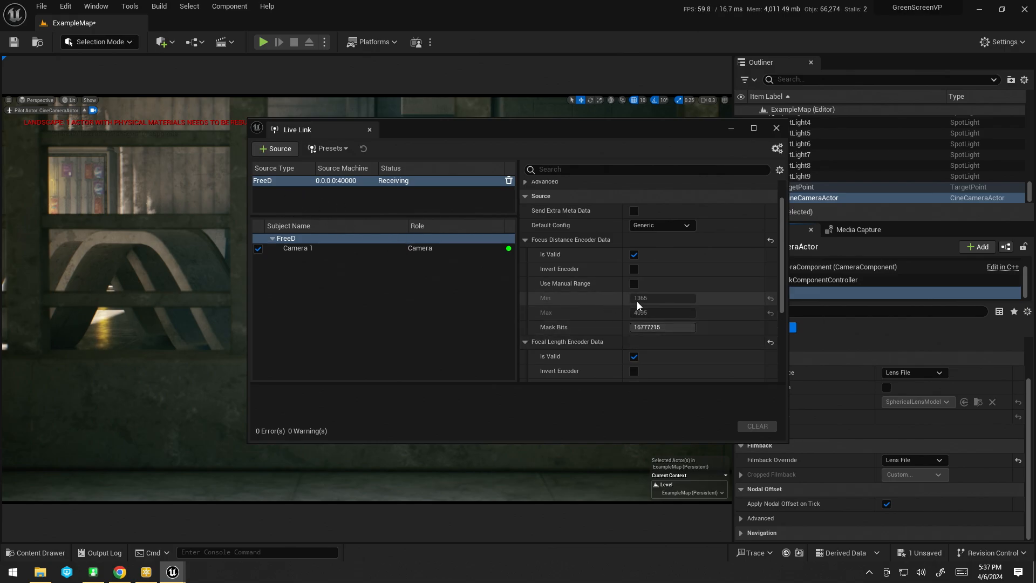
mouse_move(639, 311)
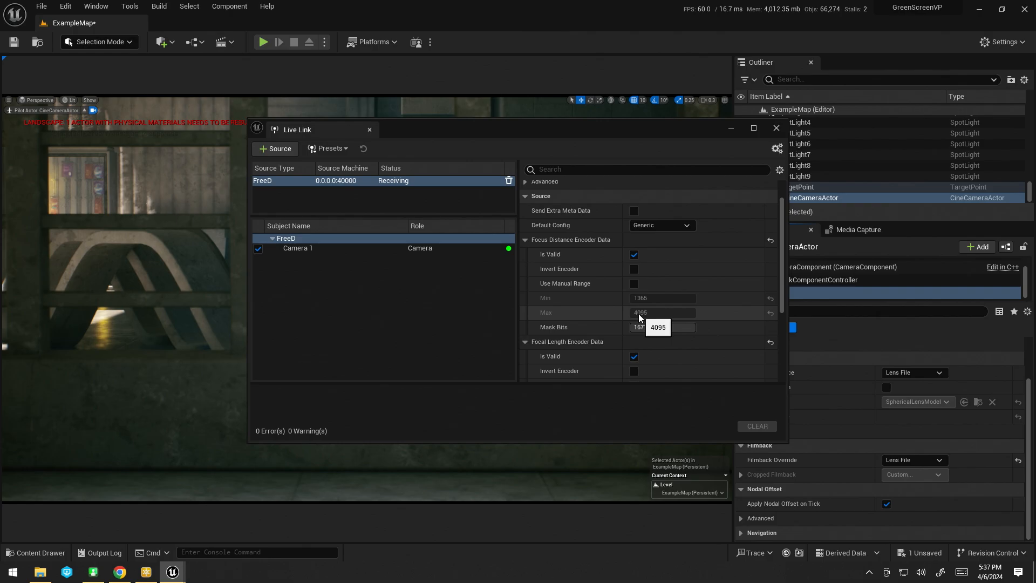
mouse_move(629, 325)
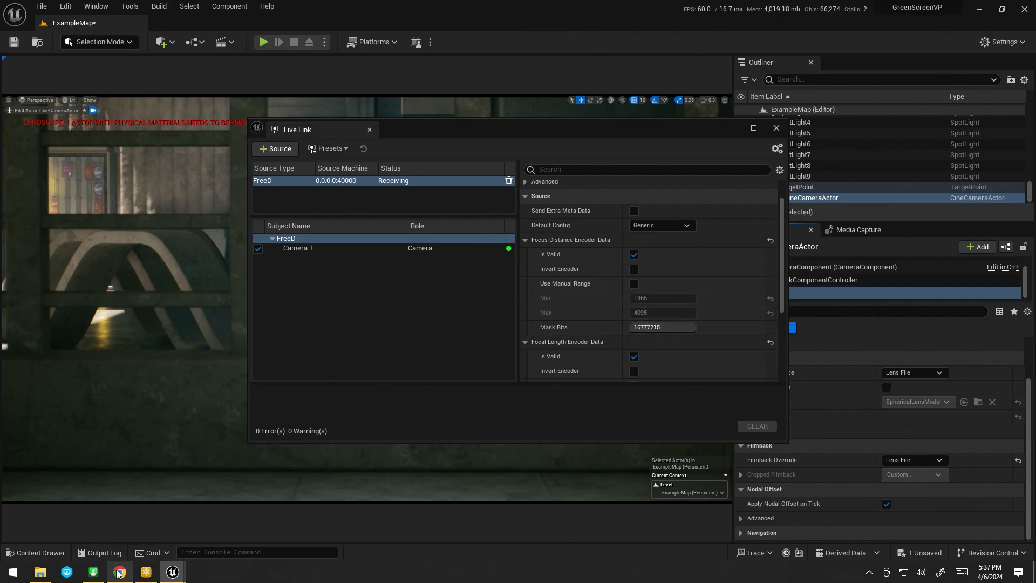
click(119, 571)
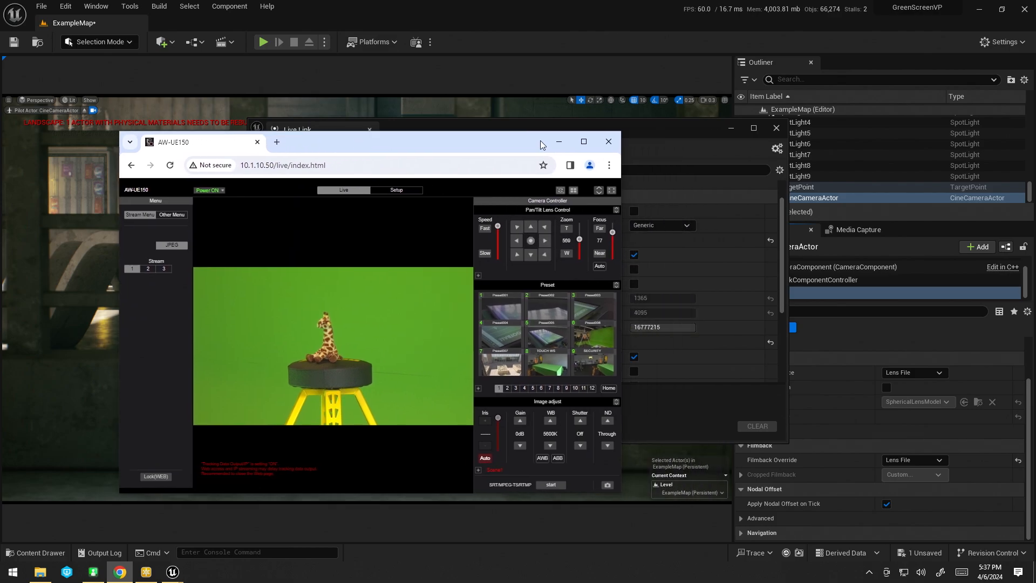